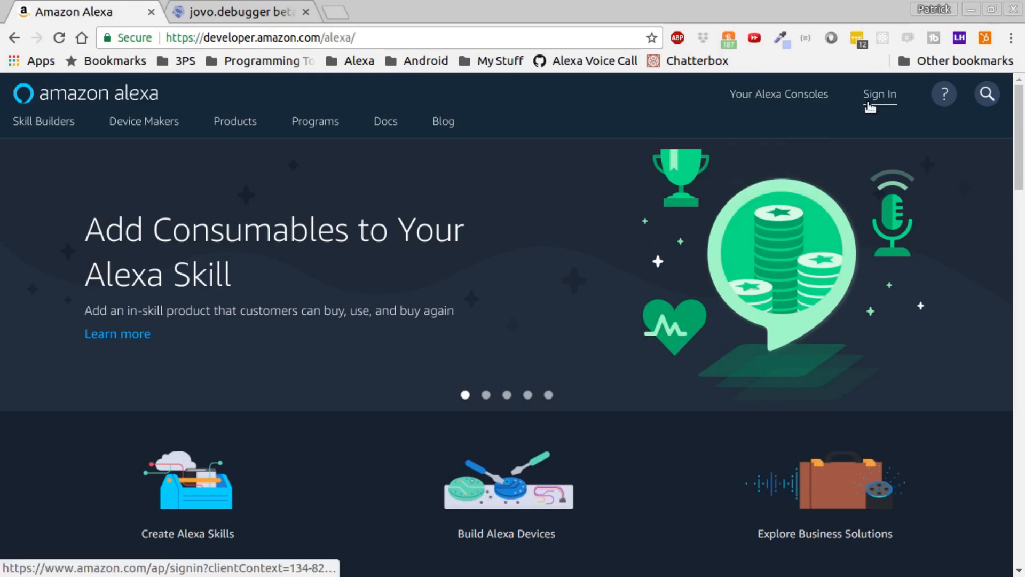
Step: Sign in to Amazon Developer with the saved Amazon account from the LastPass autofill list
{"action": "left_click", "coordinate": [879, 94]}
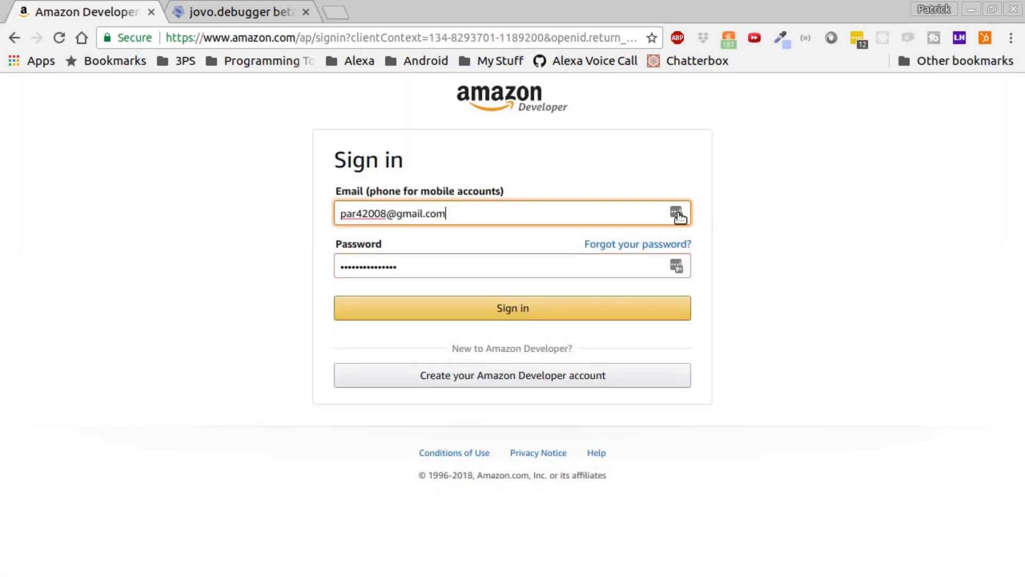
{"action": "left_click", "coordinate": [676, 214]}
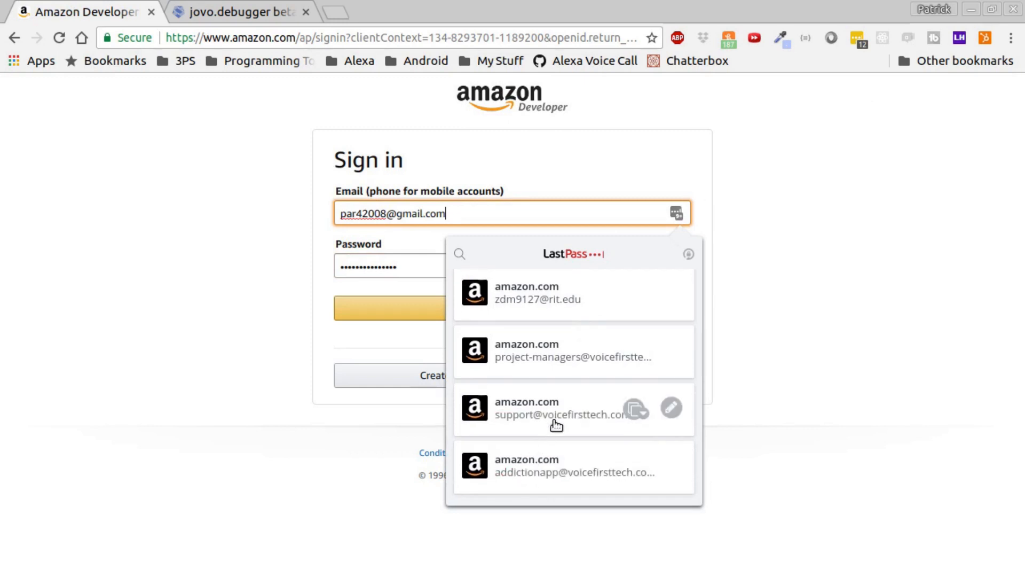
{"action": "scroll", "scroll_direction": "down", "scroll_amount": 3}
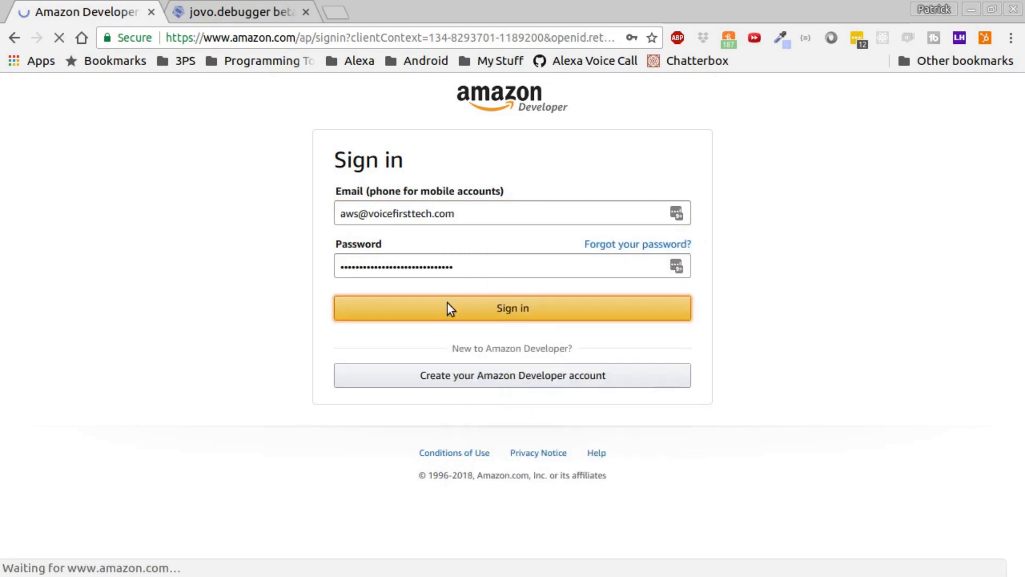
{"action": "left_click", "coordinate": [511, 308]}
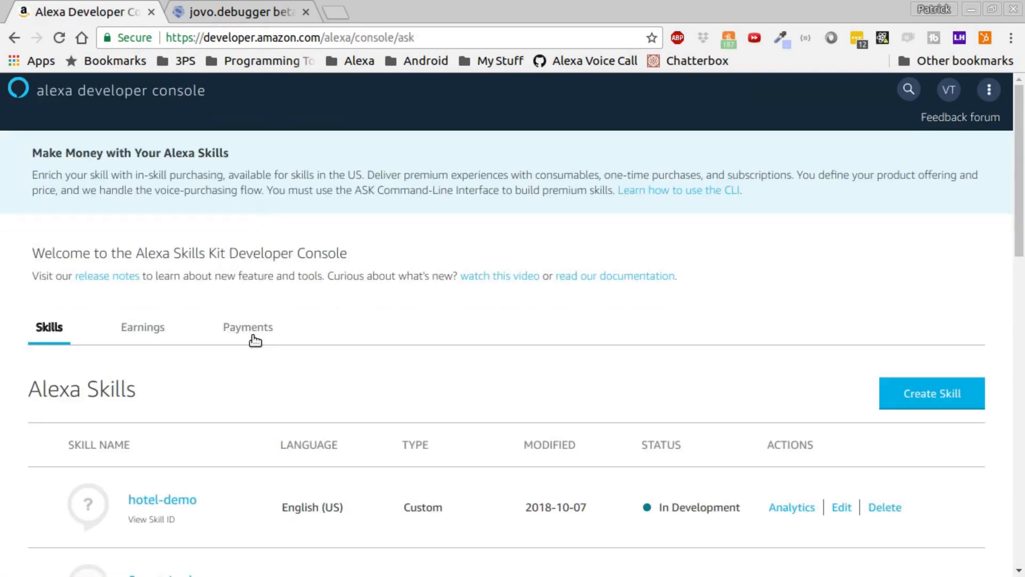
Step: Go into the Smart-Lock skill and its Account Linking settings page
{"action": "scroll", "scroll_direction": "down", "scroll_amount": 3}
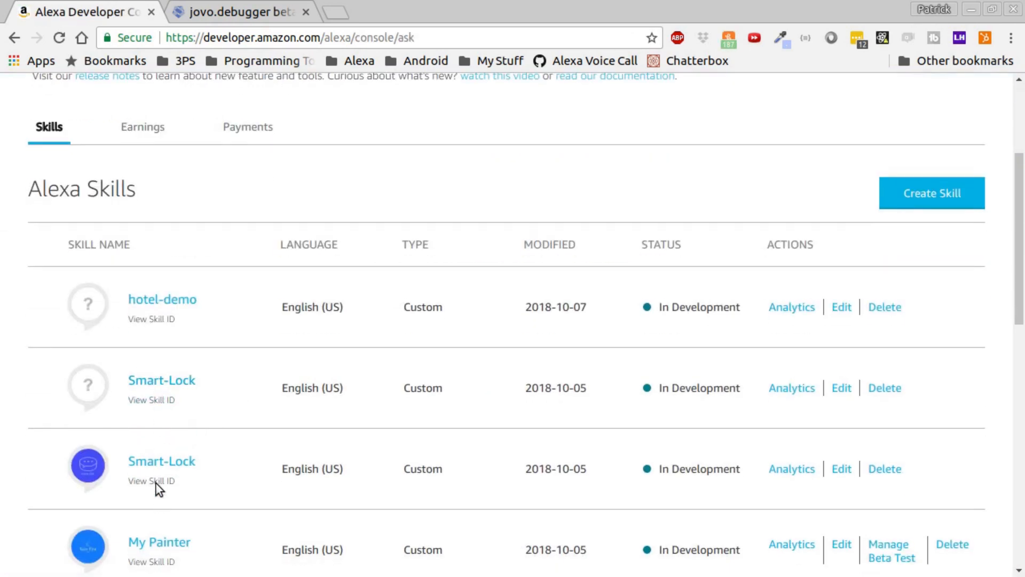
{"action": "left_click", "coordinate": [162, 462]}
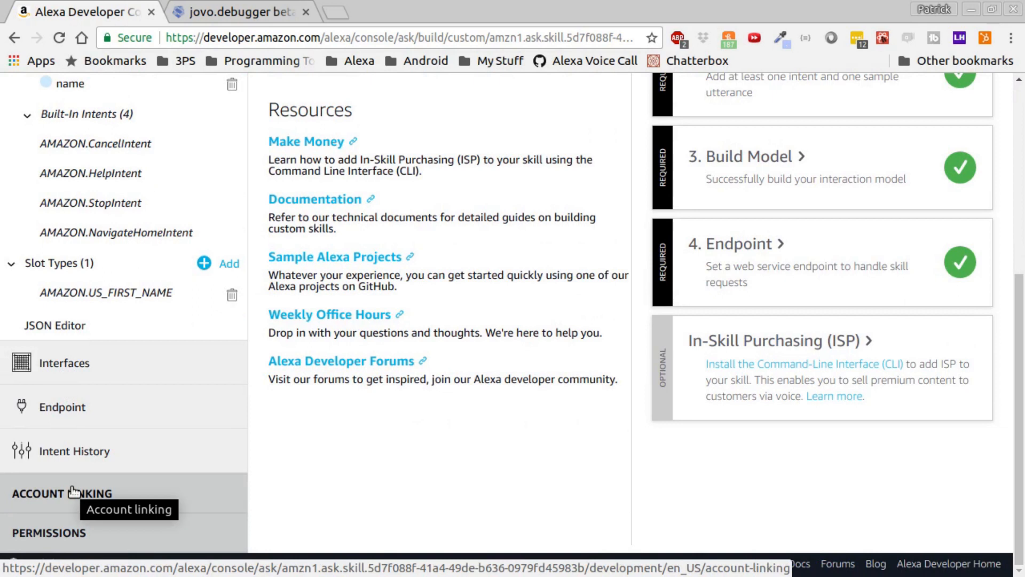
{"action": "left_click", "coordinate": [61, 492]}
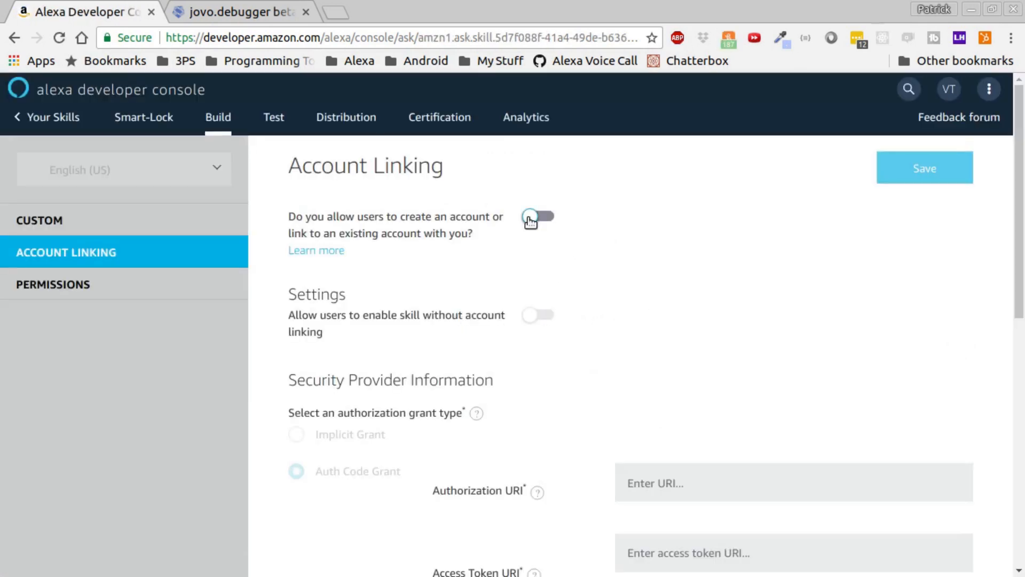
Step: Enable 'allow users to create or link an account' so the Security Provider fields become editable
{"action": "left_click", "coordinate": [537, 216]}
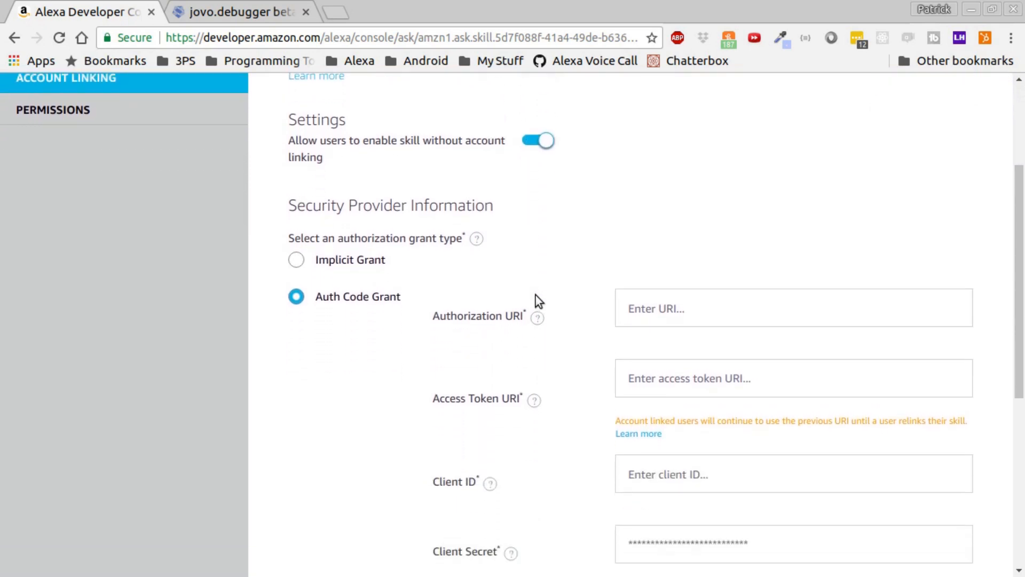
{"action": "scroll", "scroll_direction": "down", "scroll_amount": 3}
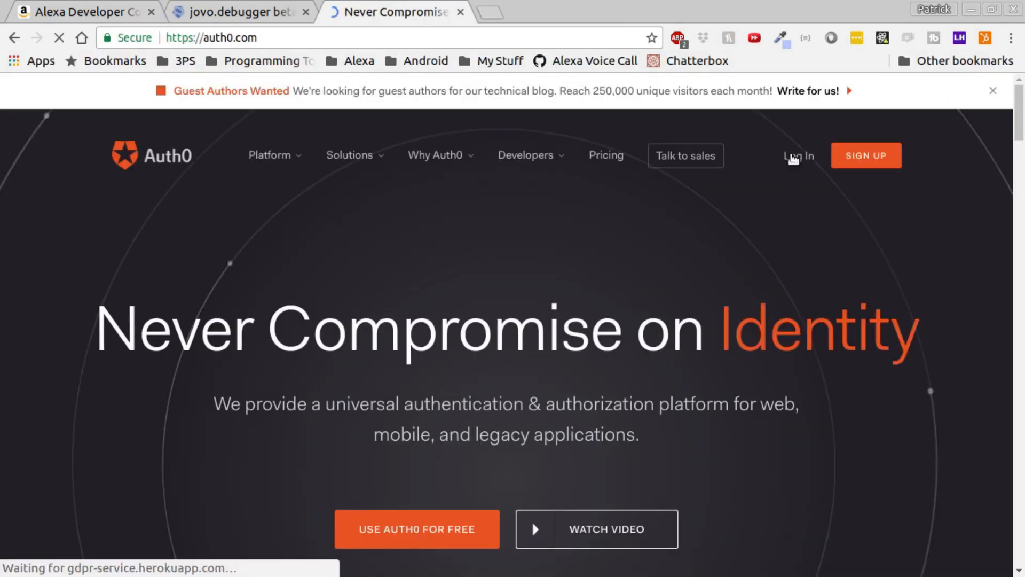
Step: Log in to Auth0 and expand the Smart-Lock application's advanced OAuth settings
{"action": "left_click", "coordinate": [797, 156]}
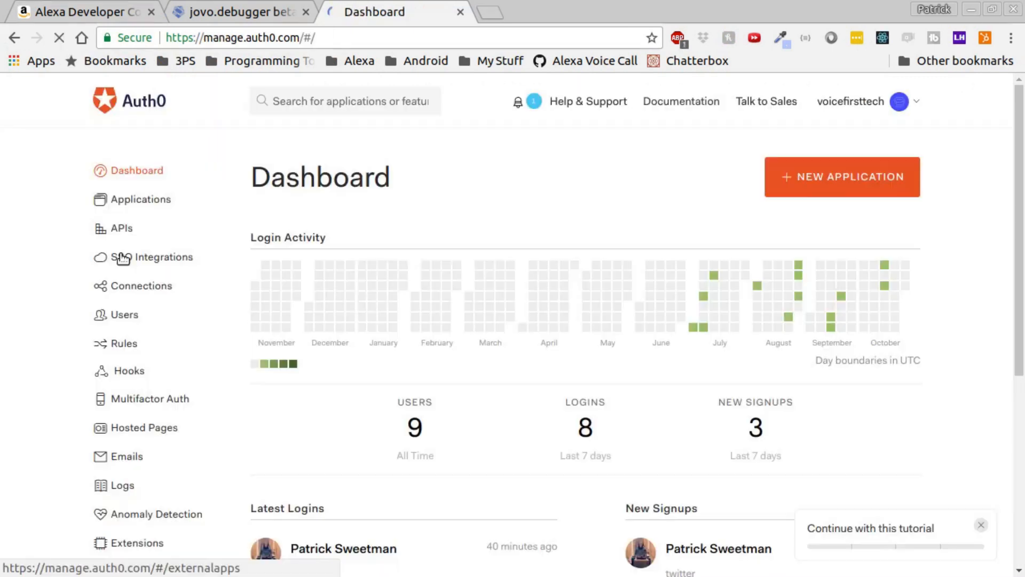
{"action": "left_click", "coordinate": [140, 198]}
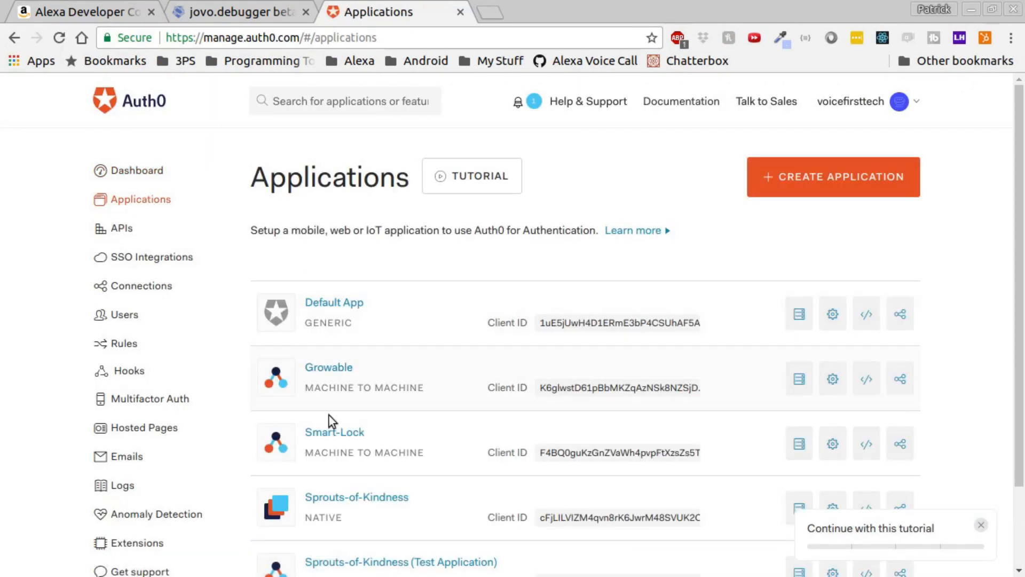
{"action": "left_click", "coordinate": [334, 432]}
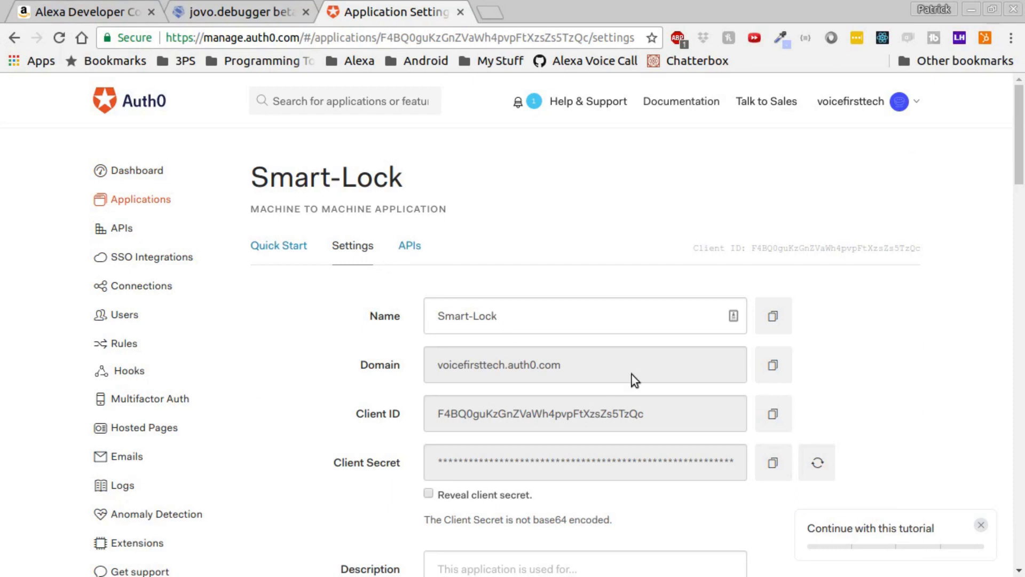
{"action": "scroll", "scroll_direction": "down", "scroll_amount": 3}
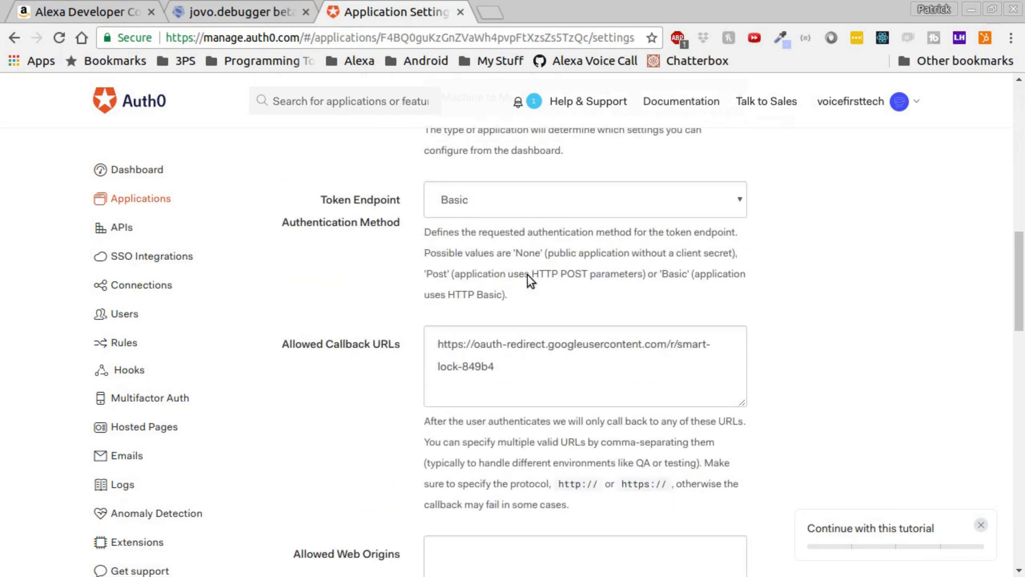
{"action": "scroll", "scroll_direction": "down", "scroll_amount": 3}
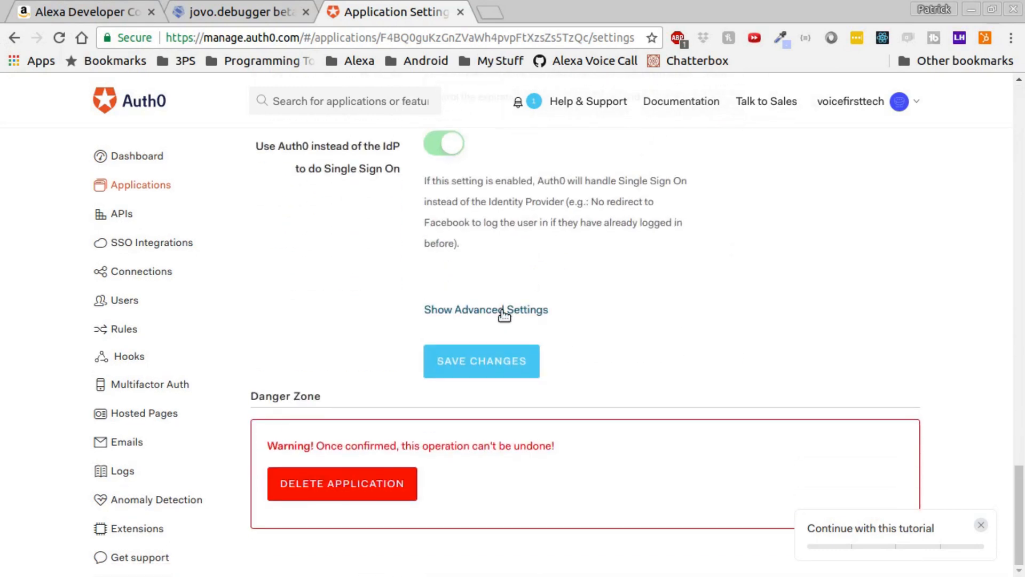
{"action": "left_click", "coordinate": [486, 310]}
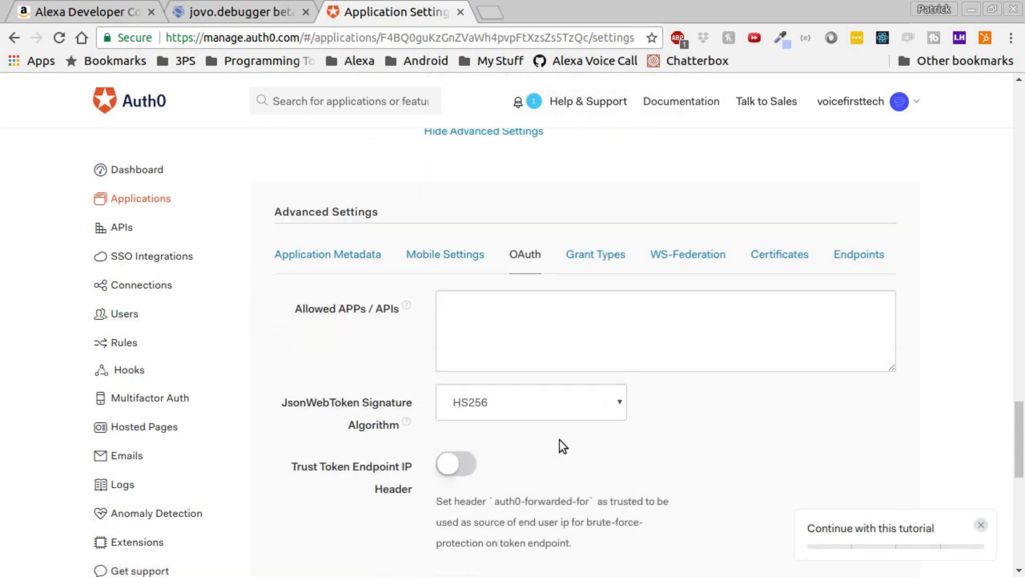
{"action": "scroll", "scroll_direction": "down", "scroll_amount": 3}
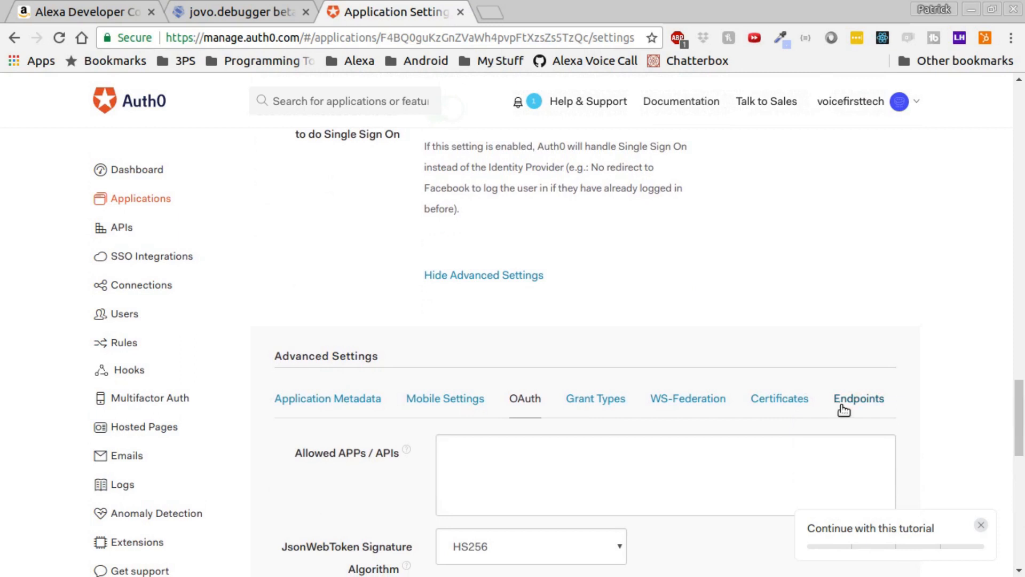
Step: Show the Smart-Lock Endpoints and copy the OAuth Authorization URL to the clipboard
{"action": "left_click", "coordinate": [858, 398]}
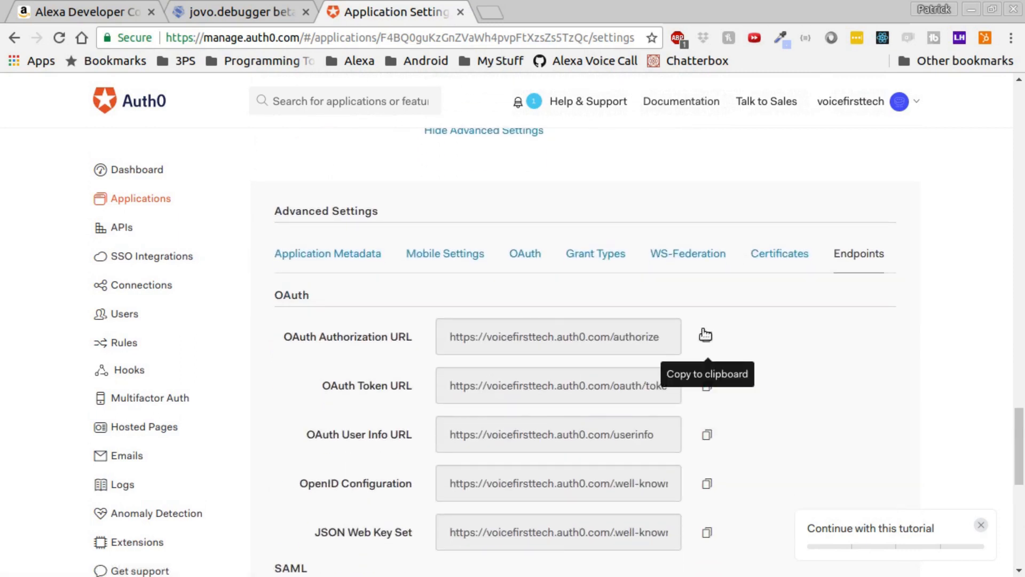
{"action": "left_click", "coordinate": [706, 336]}
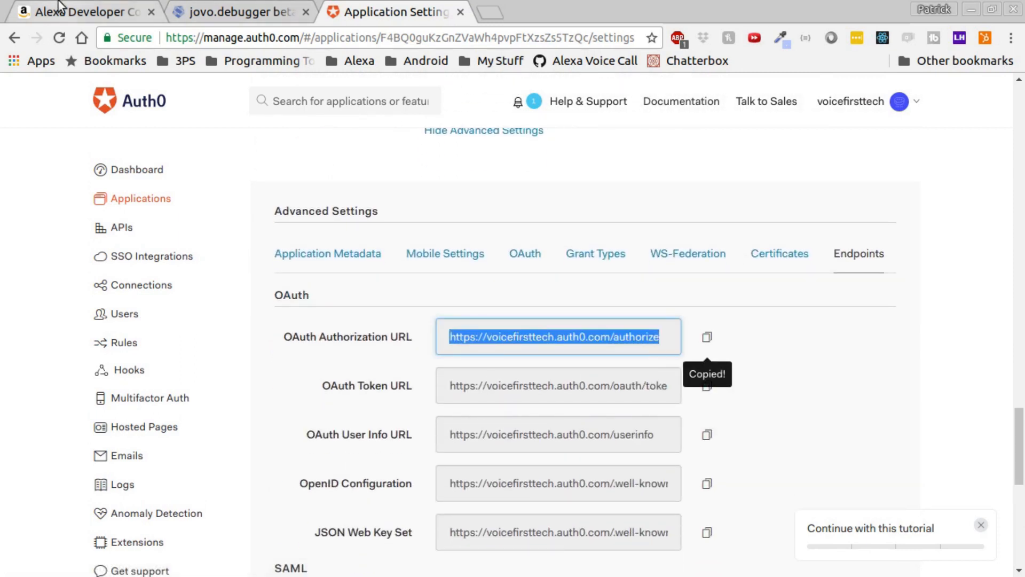
{"action": "left_click", "coordinate": [78, 12]}
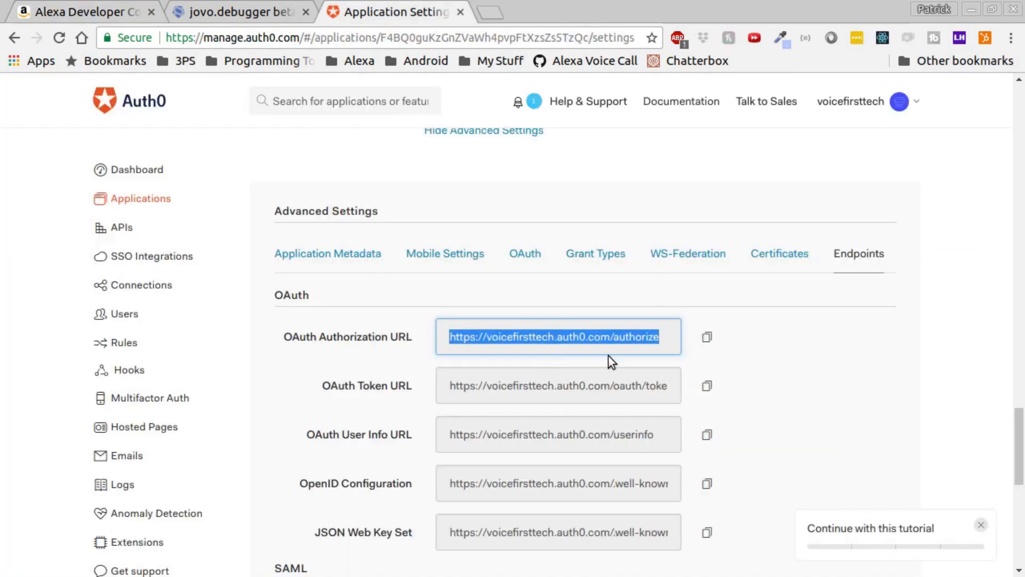
{"action": "left_click", "coordinate": [83, 12]}
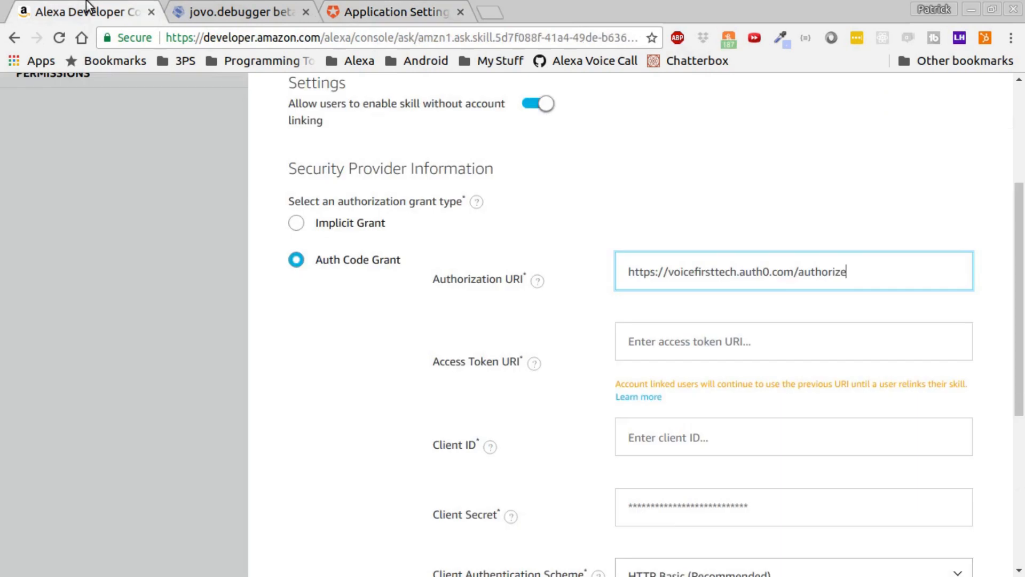
{"action": "type", "text": "https://voicefirsttech.auth0.com/oauth/token"}
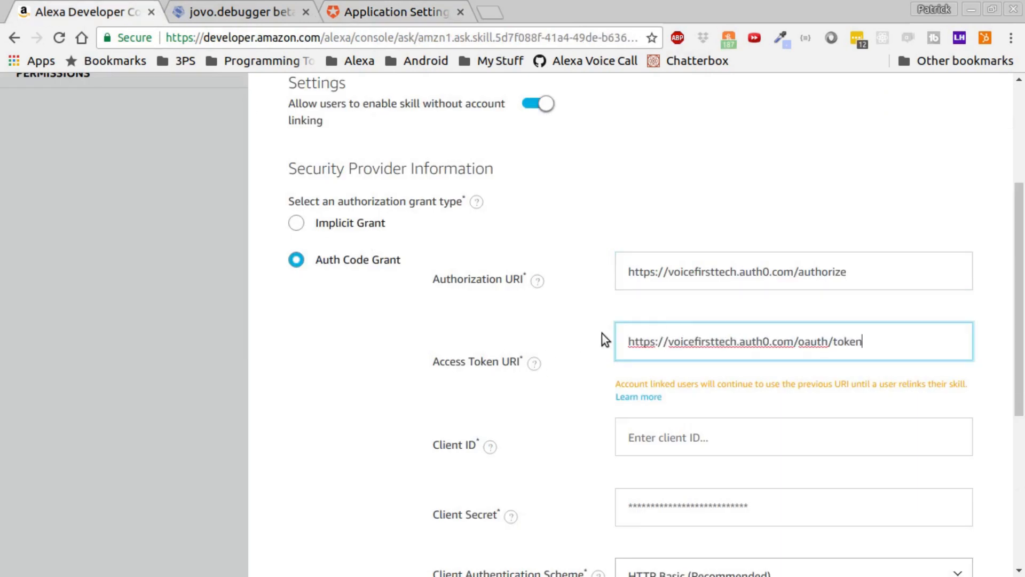
{"action": "left_click", "coordinate": [392, 12]}
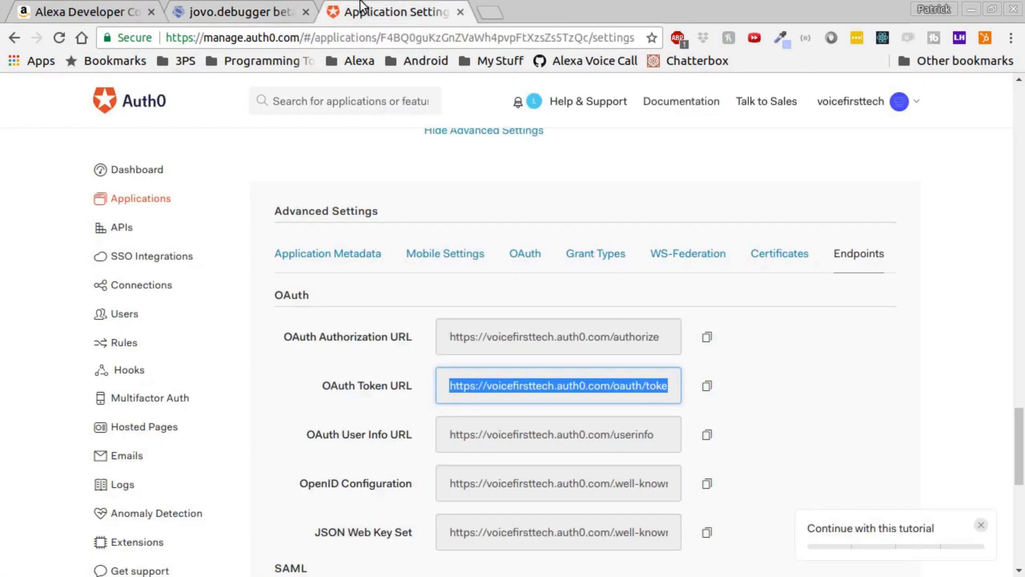
{"action": "scroll", "scroll_direction": "down", "scroll_amount": 3}
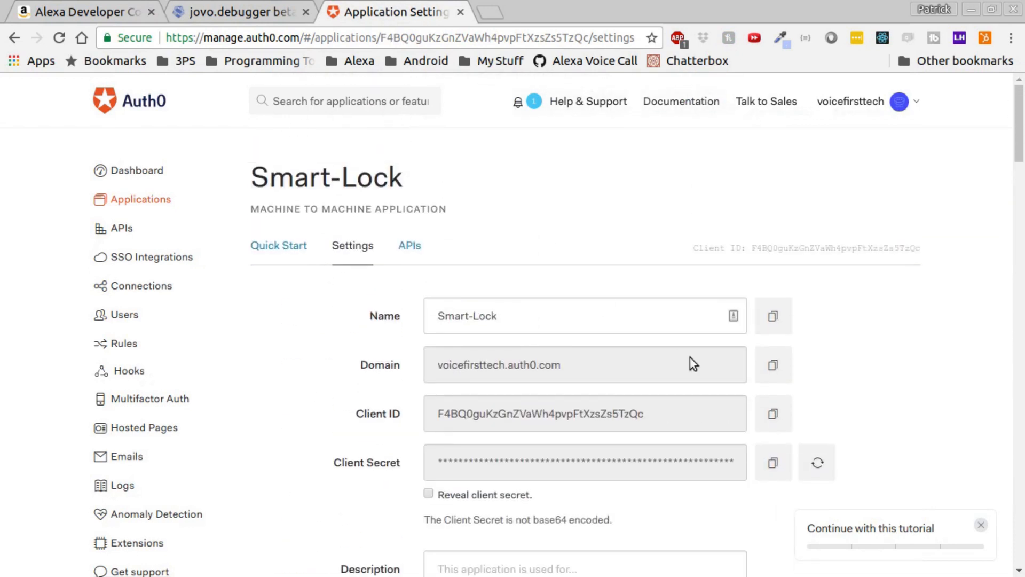
Step: Copy the Auth0 Smart-Lock Client ID and Client Secret into the Alexa Client ID and Client Secret fields
{"action": "left_click", "coordinate": [772, 413]}
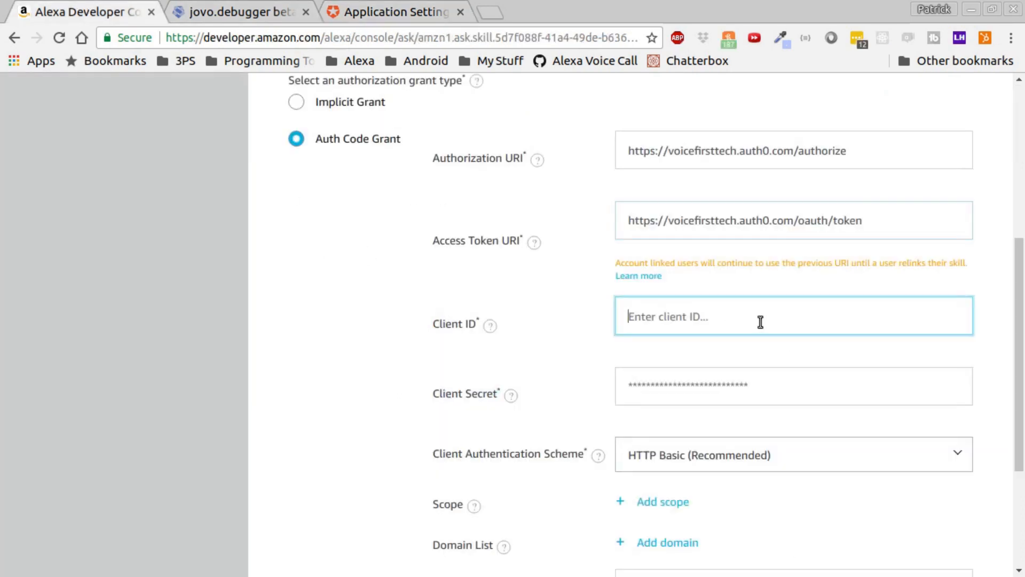
{"action": "left_click", "coordinate": [395, 11]}
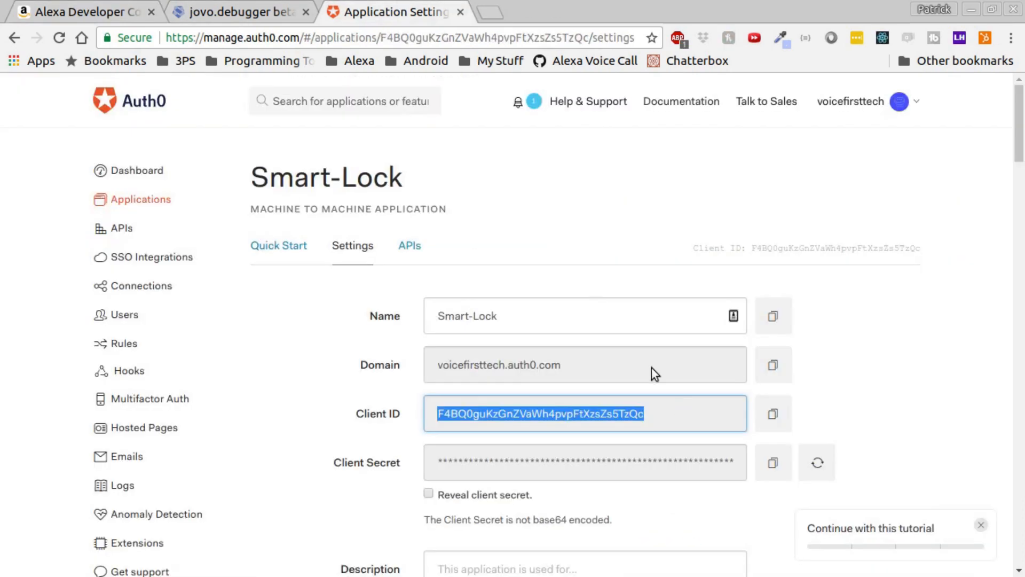
{"action": "left_click", "coordinate": [773, 462]}
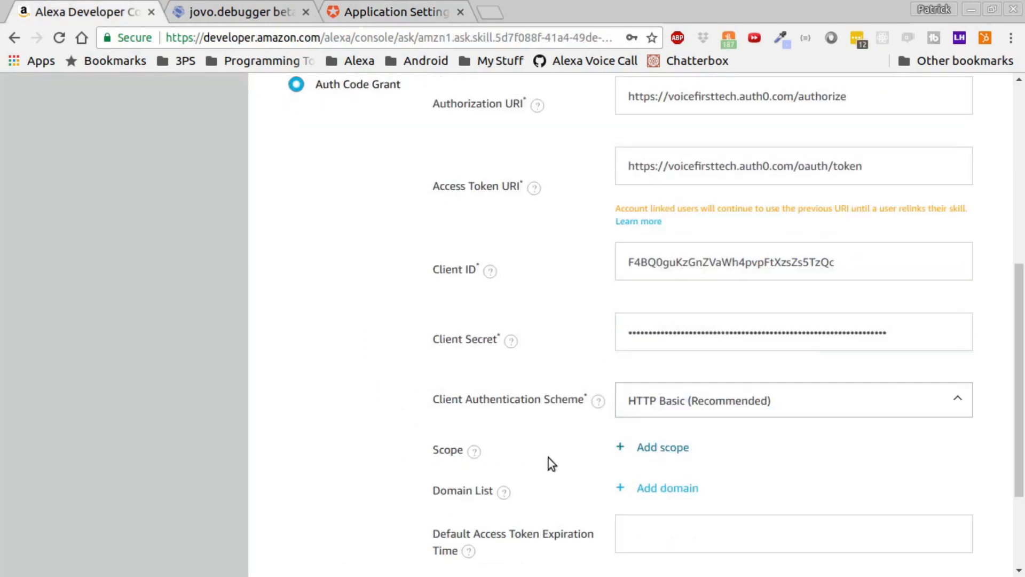
Step: Add four scopes: openid, offline_access, profile and email
{"action": "left_click", "coordinate": [662, 446]}
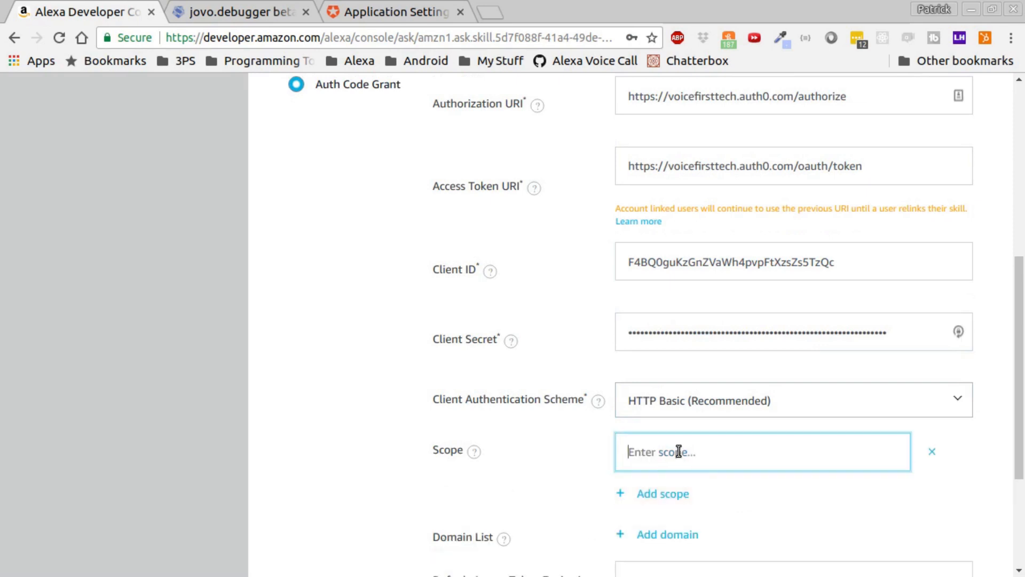
{"action": "type", "text": "openid"}
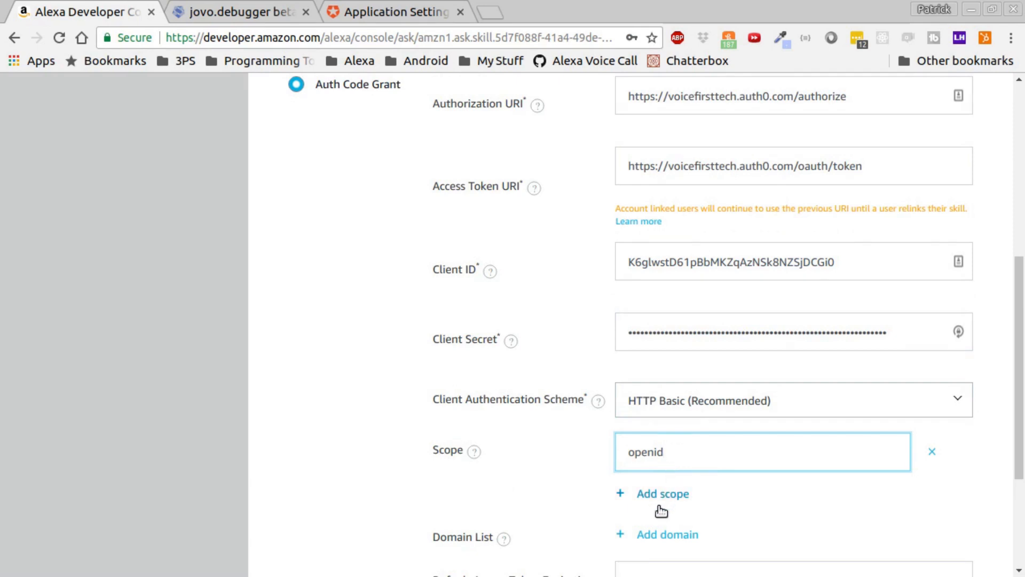
{"action": "left_click", "coordinate": [662, 493]}
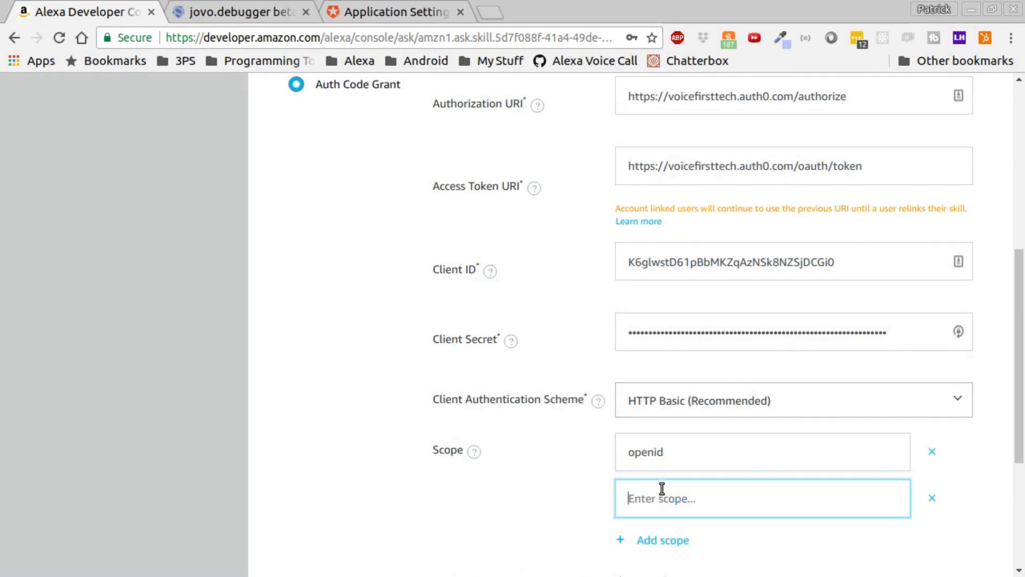
{"action": "type", "text": "offli"}
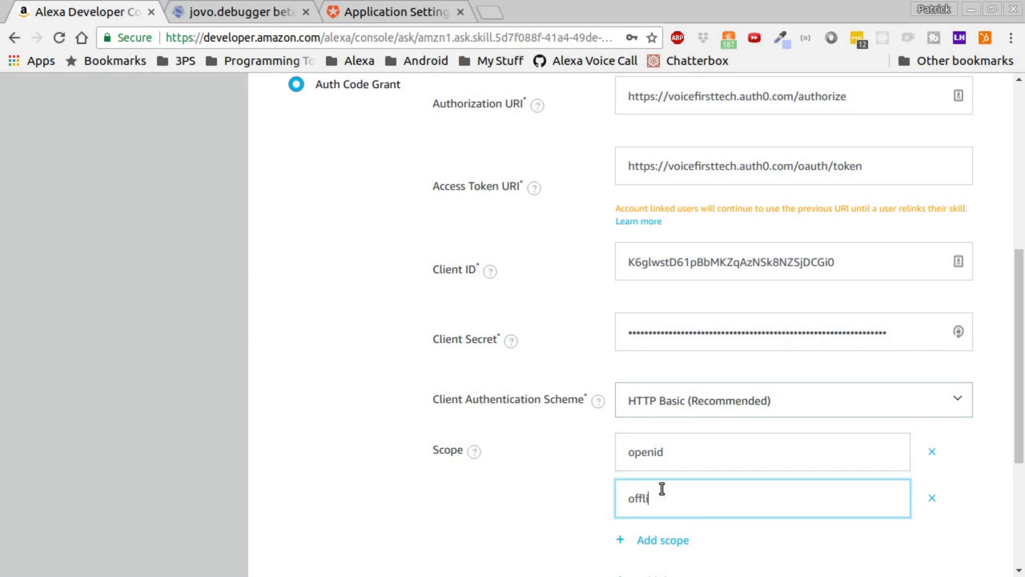
{"action": "type", "text": "ne_"}
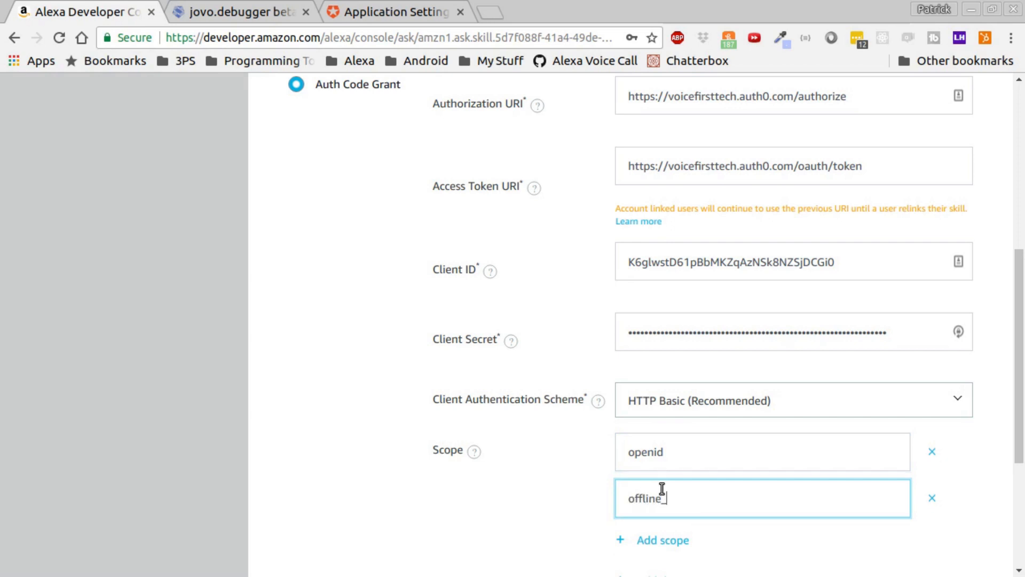
{"action": "type", "text": "access"}
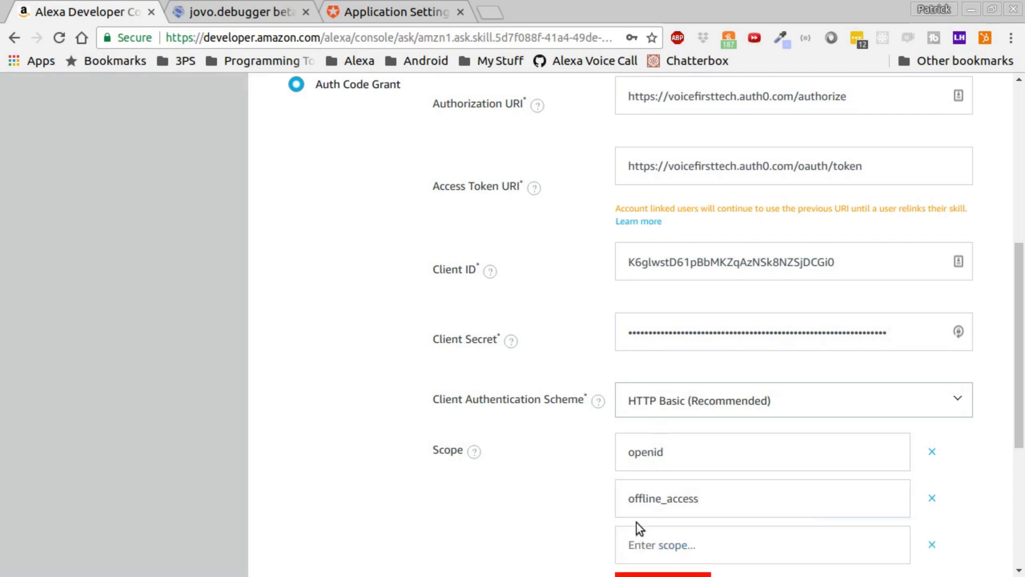
{"action": "left_click", "coordinate": [758, 545]}
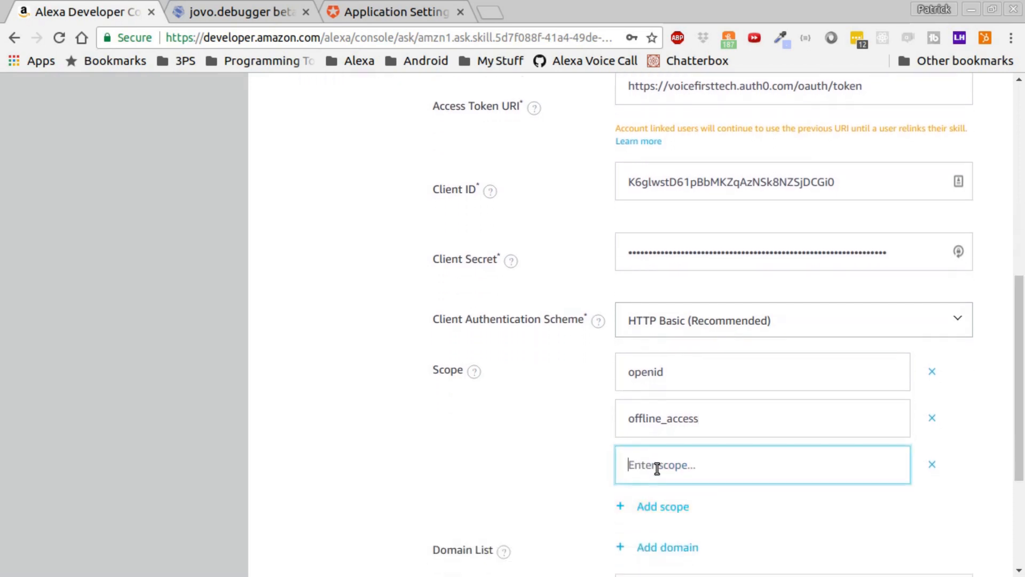
{"action": "type", "text": "profile"}
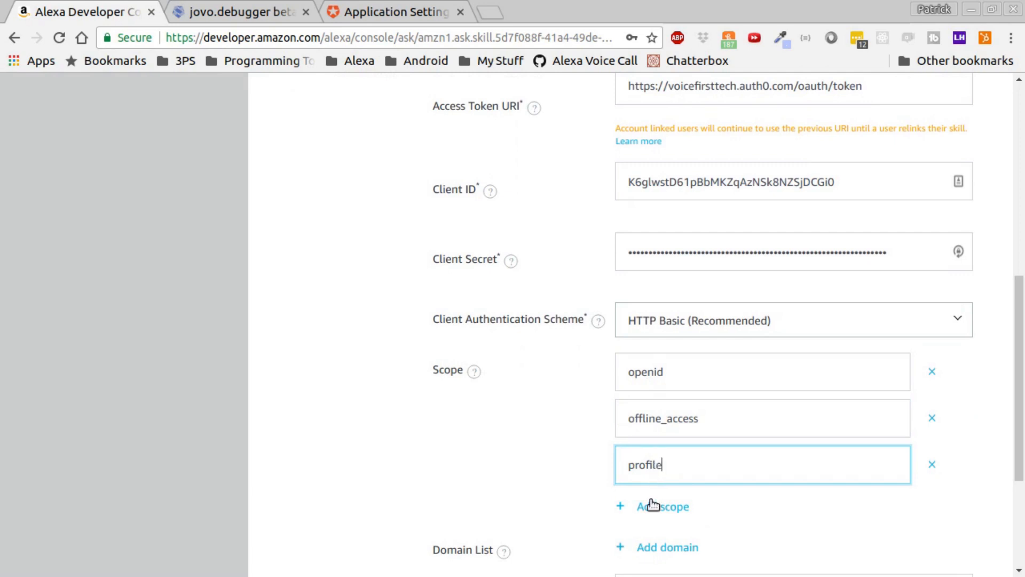
{"action": "left_click", "coordinate": [661, 505]}
{"action": "type", "text": "email"}
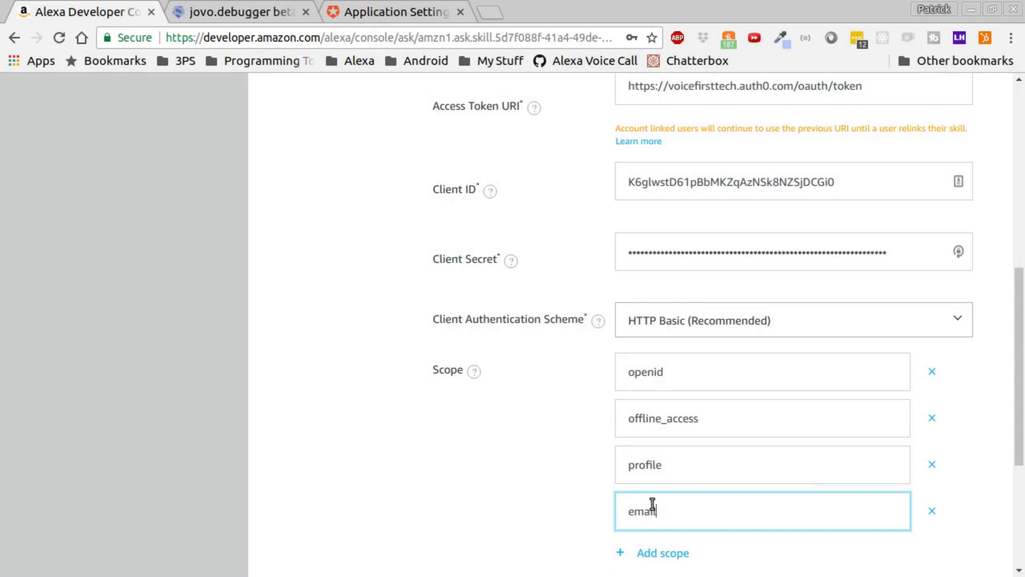
{"action": "scroll", "scroll_direction": "down", "scroll_amount": 3}
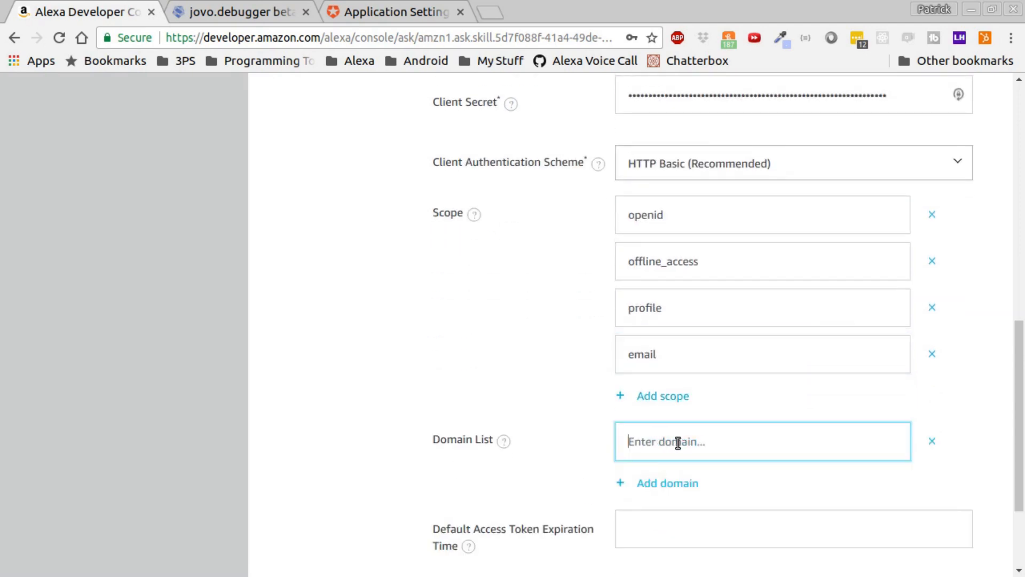
Step: Enter cdn.auth0.com in the account linking Domain List field
{"action": "type", "text": "cdn"}
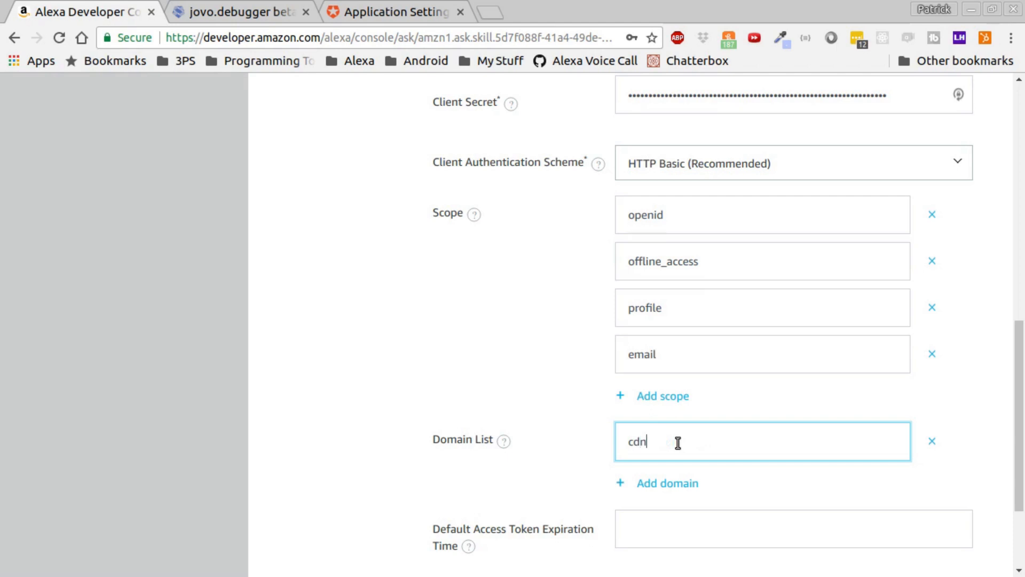
{"action": "type", "text": ".a"}
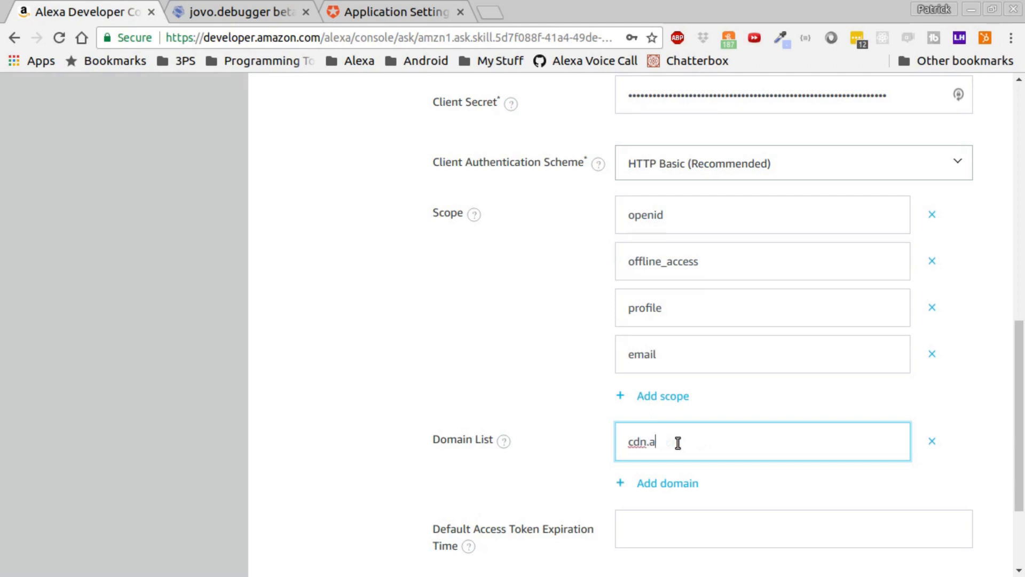
{"action": "type", "text": "uth0.co"}
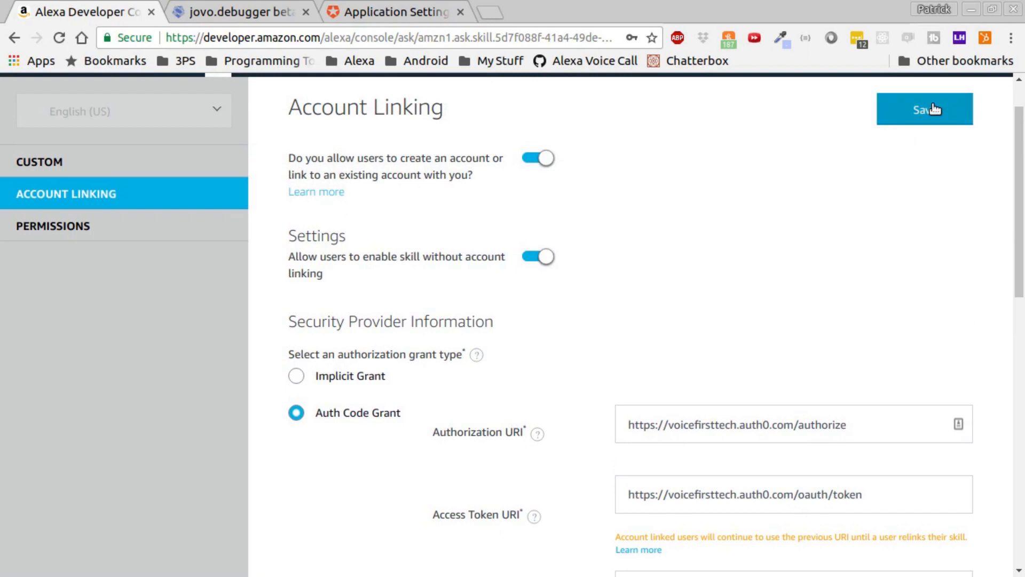
Step: Save the account linking settings and bring the alexa.amazon.co.jp redirect URL into view for copying
{"action": "left_click", "coordinate": [925, 109]}
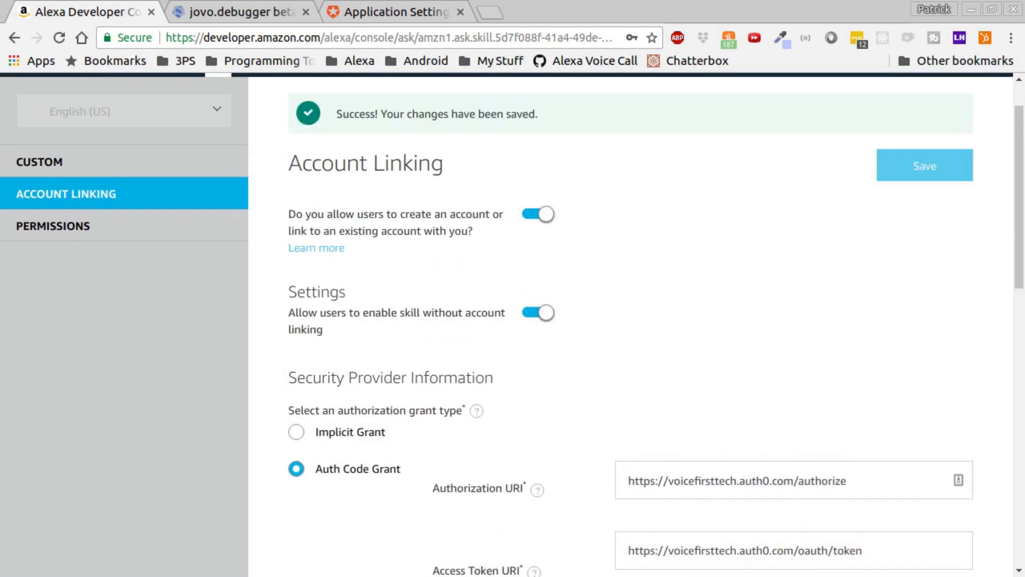
{"action": "scroll", "scroll_direction": "down", "scroll_amount": 3}
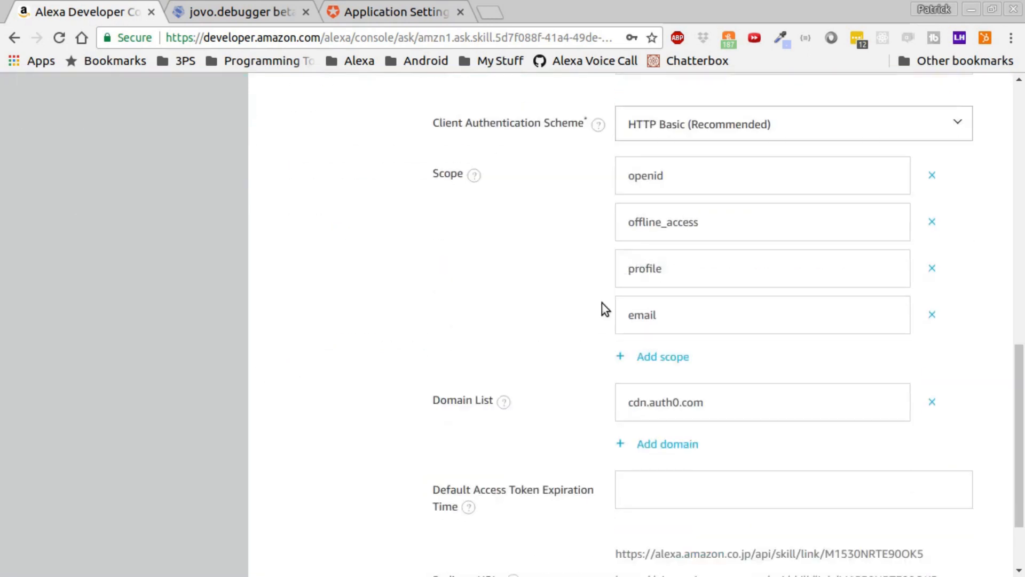
{"action": "scroll", "scroll_direction": "down", "scroll_amount": 3}
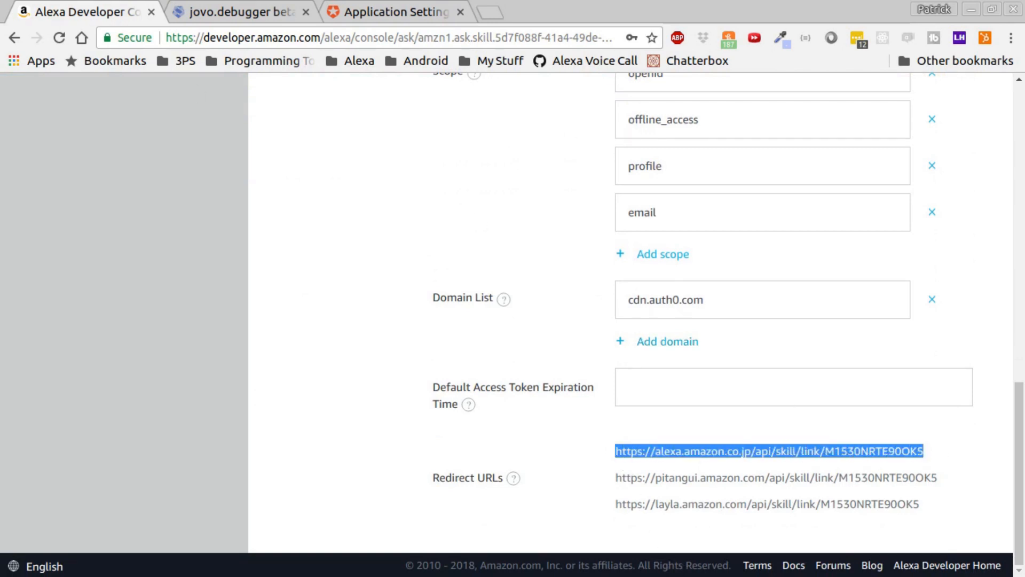
Step: Paste the alexa.amazon.co.jp and pitangui redirect URLs, comma-separated, into Smart-Lock's Allowed Callback URLs
{"action": "left_click", "coordinate": [391, 12]}
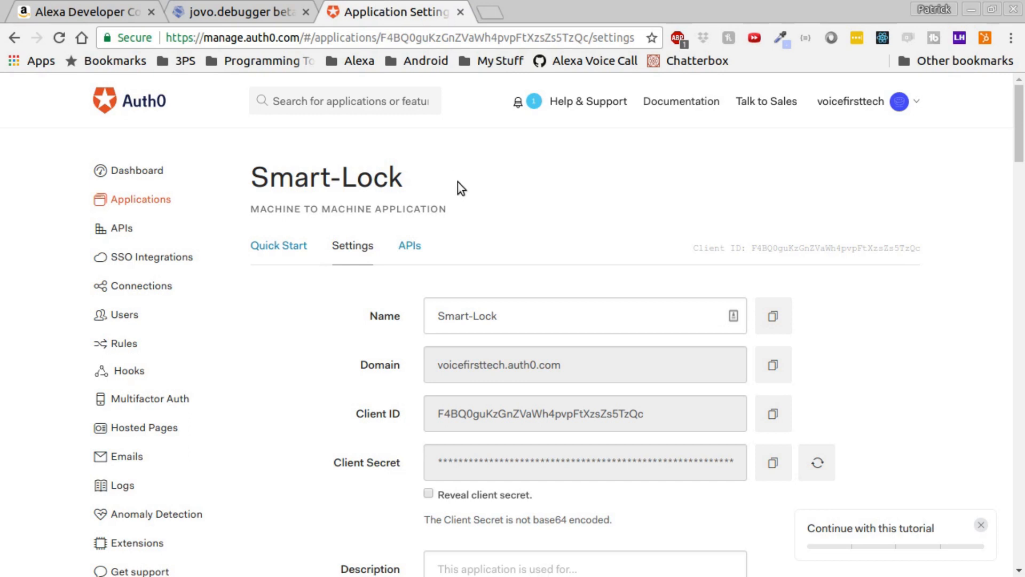
{"action": "scroll", "scroll_direction": "down", "scroll_amount": 3}
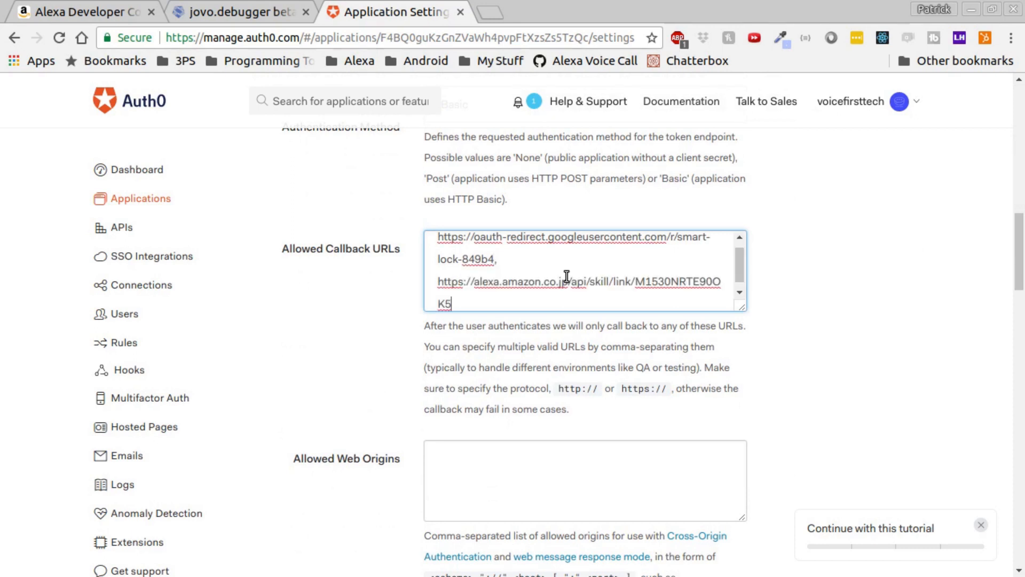
{"action": "type", "text": ","}
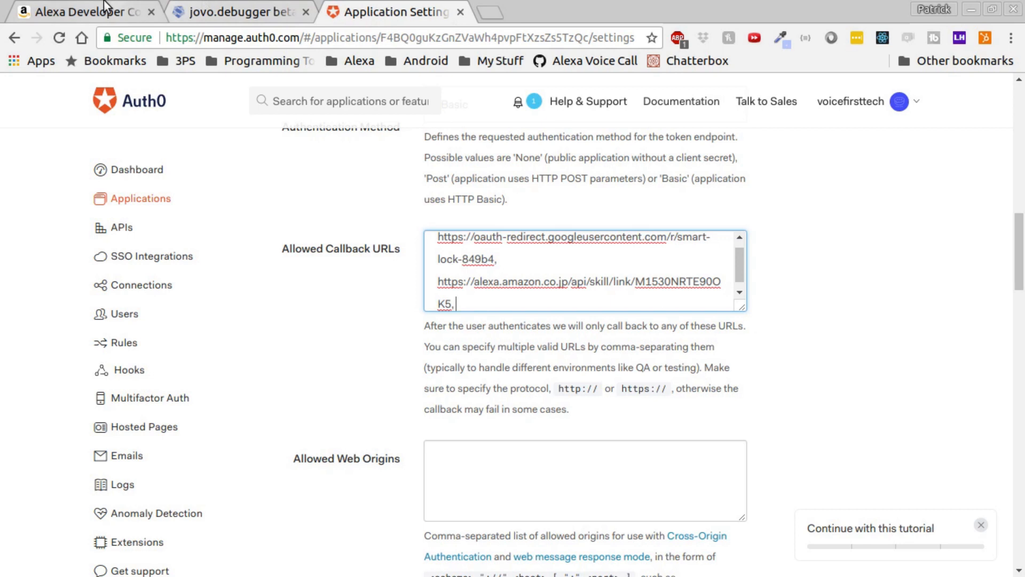
{"action": "left_click", "coordinate": [78, 12]}
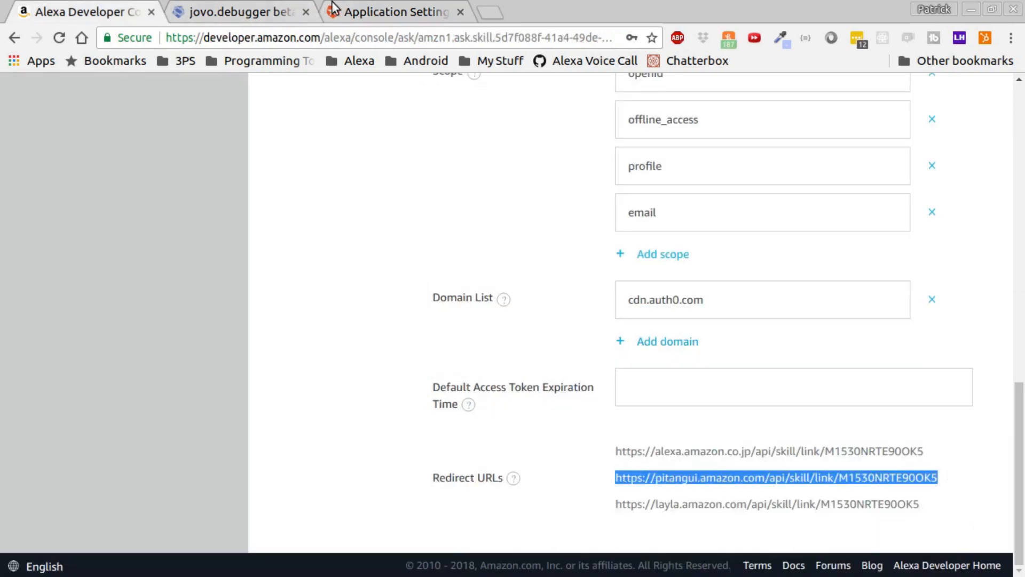
{"action": "left_click", "coordinate": [392, 12]}
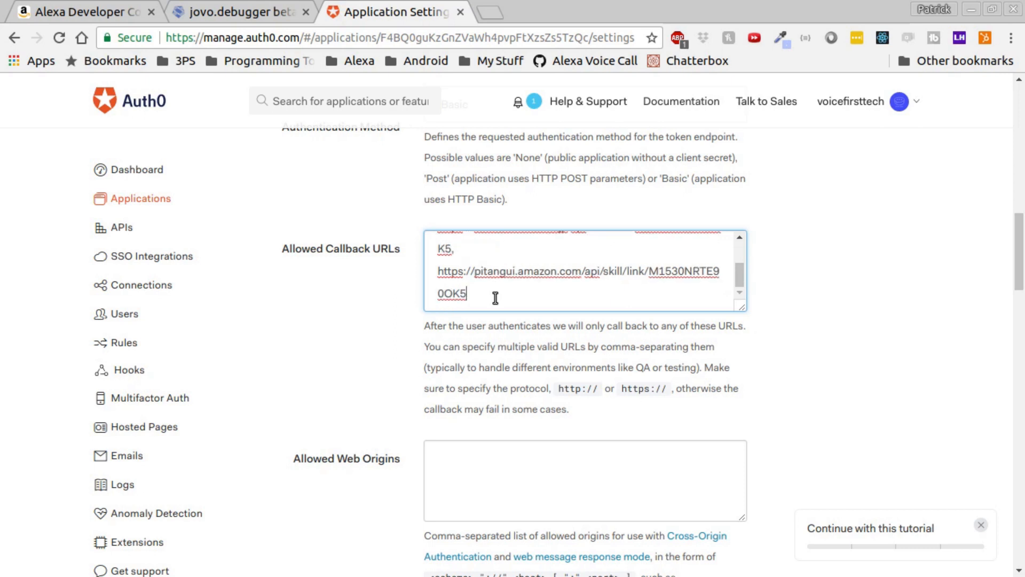
{"action": "type", "text": ","}
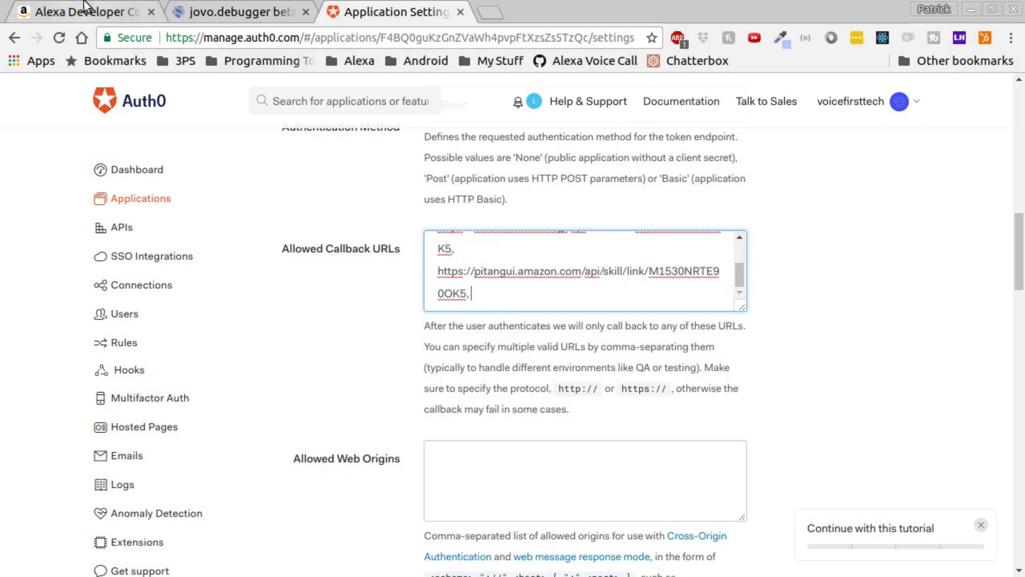
{"action": "left_click", "coordinate": [78, 12]}
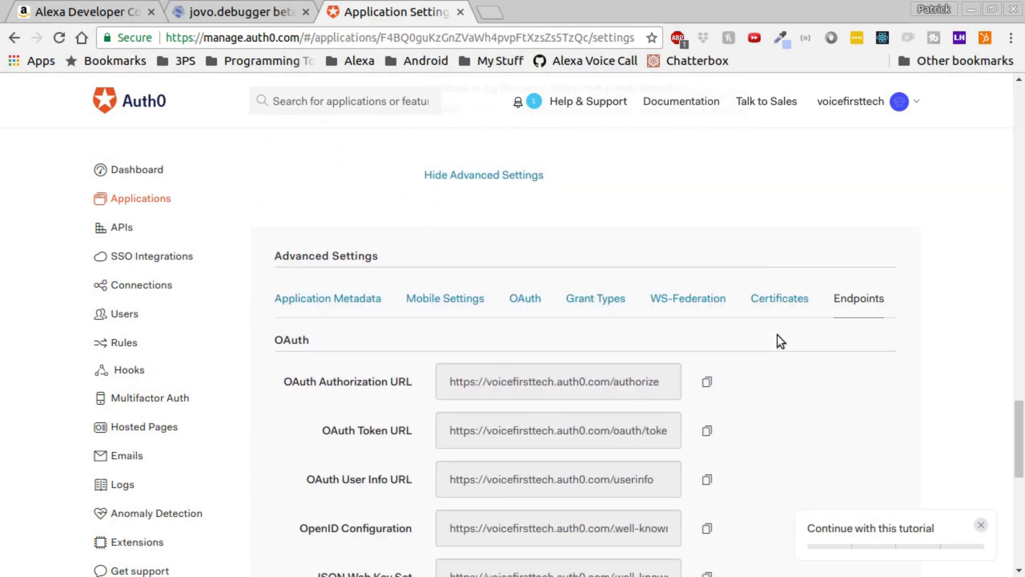
{"action": "scroll", "scroll_direction": "down", "scroll_amount": 3}
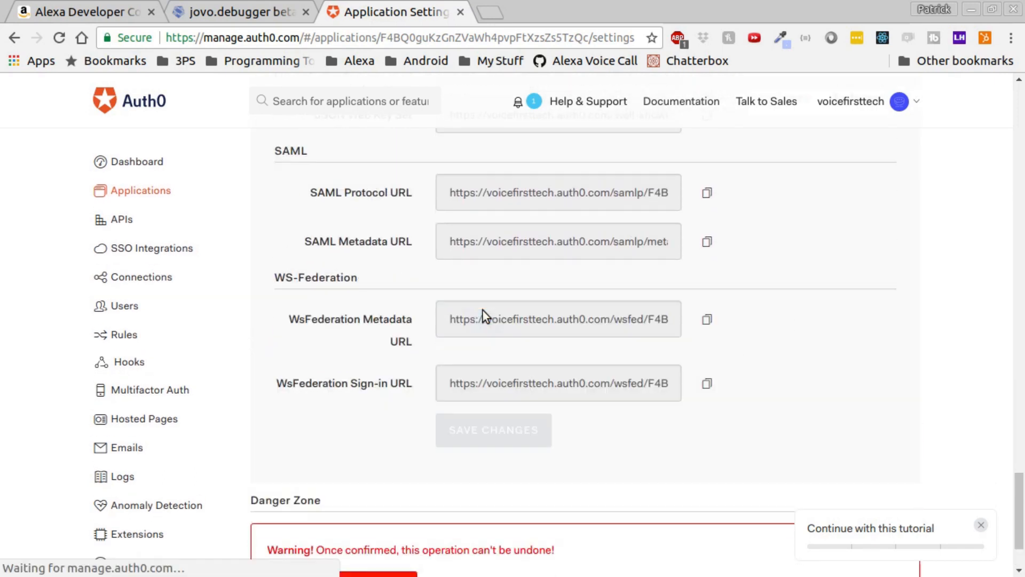